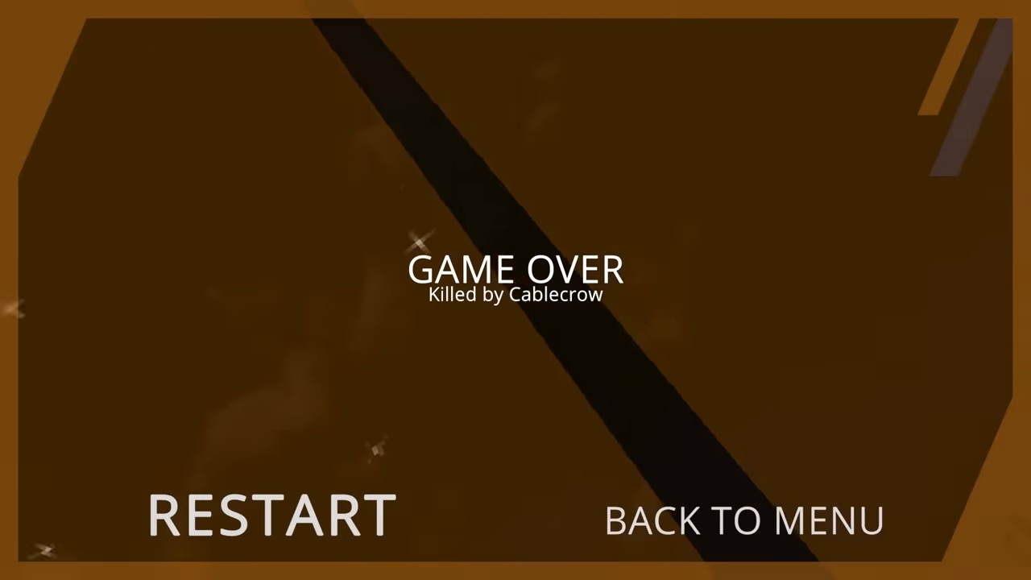
click(270, 513)
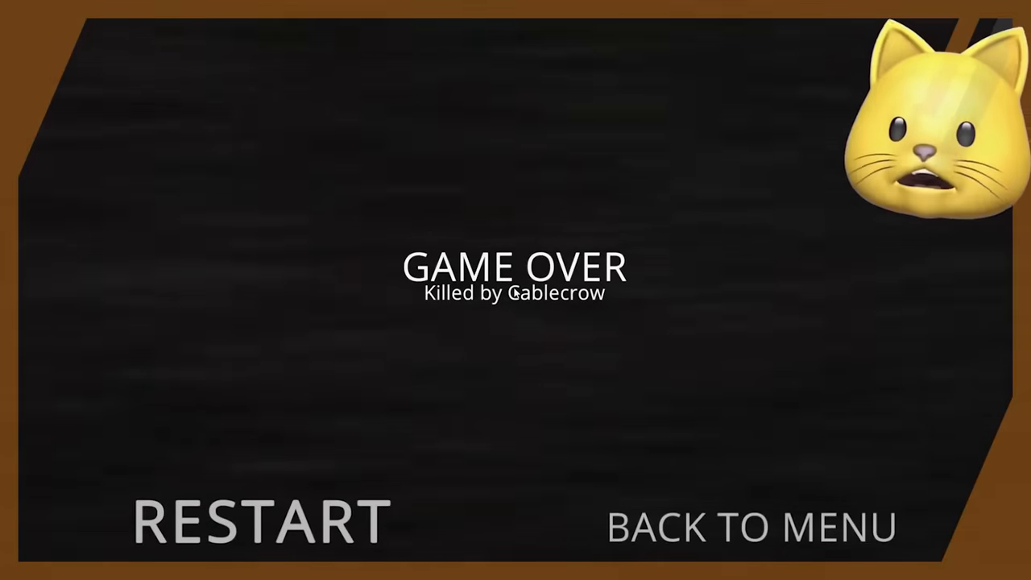
click(259, 521)
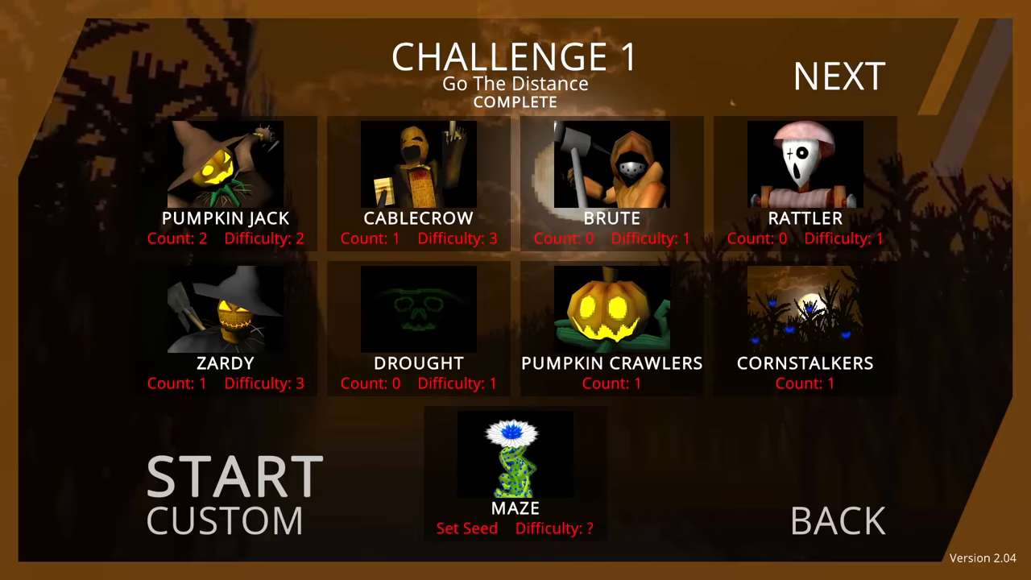
click(837, 75)
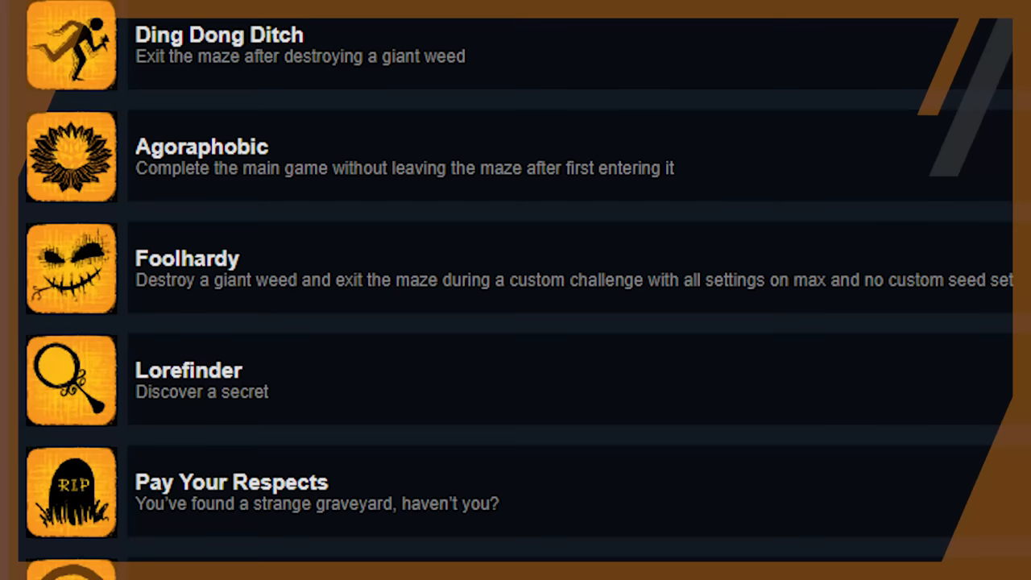
scroll(down, 3)
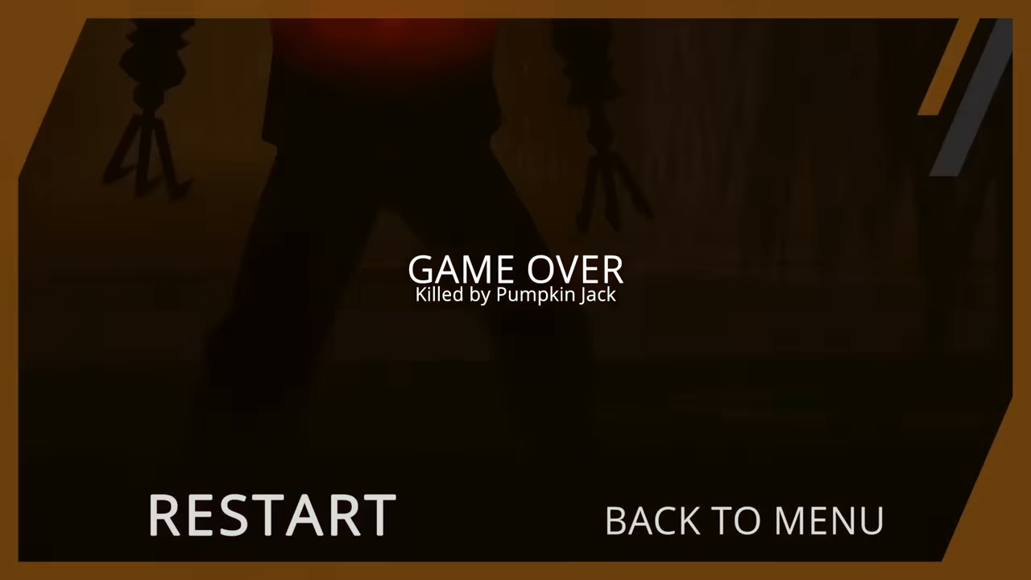
click(743, 519)
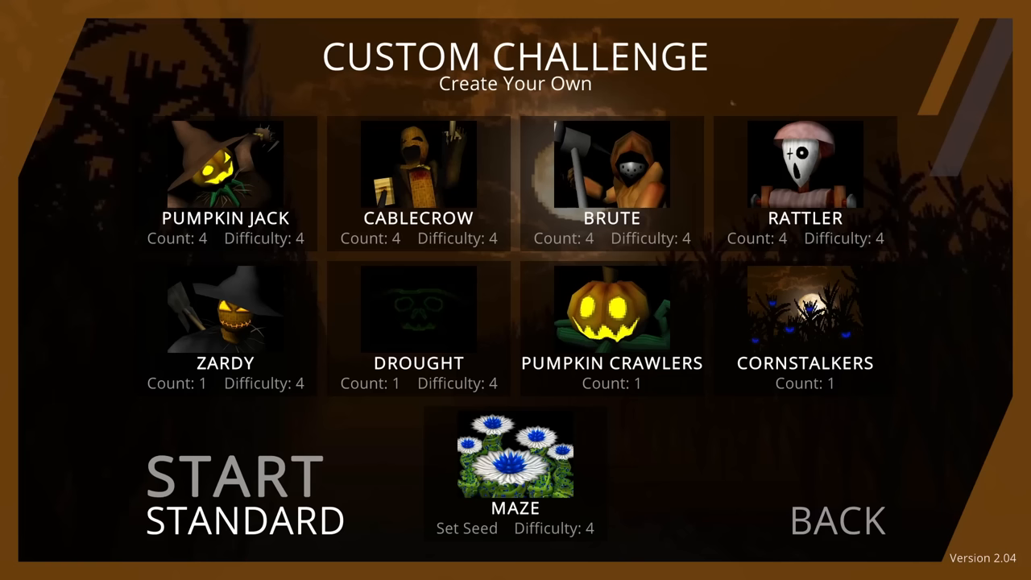
click(225, 169)
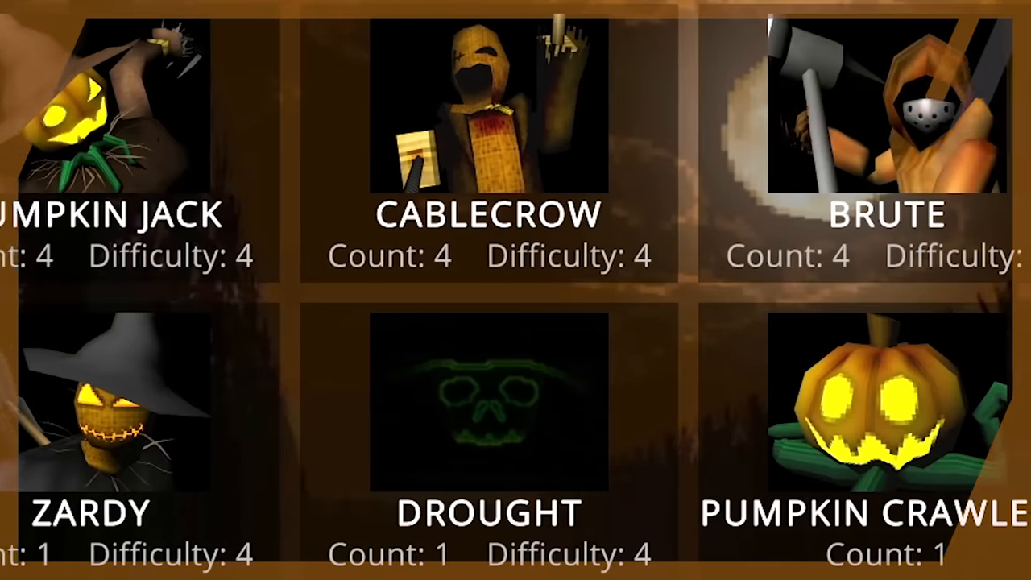
scroll(right, 3)
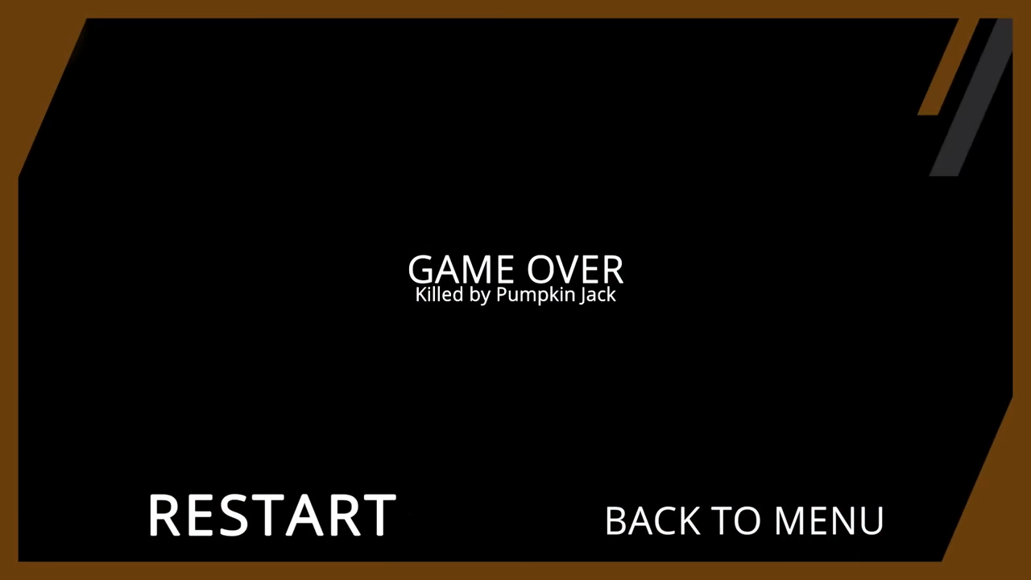
click(270, 514)
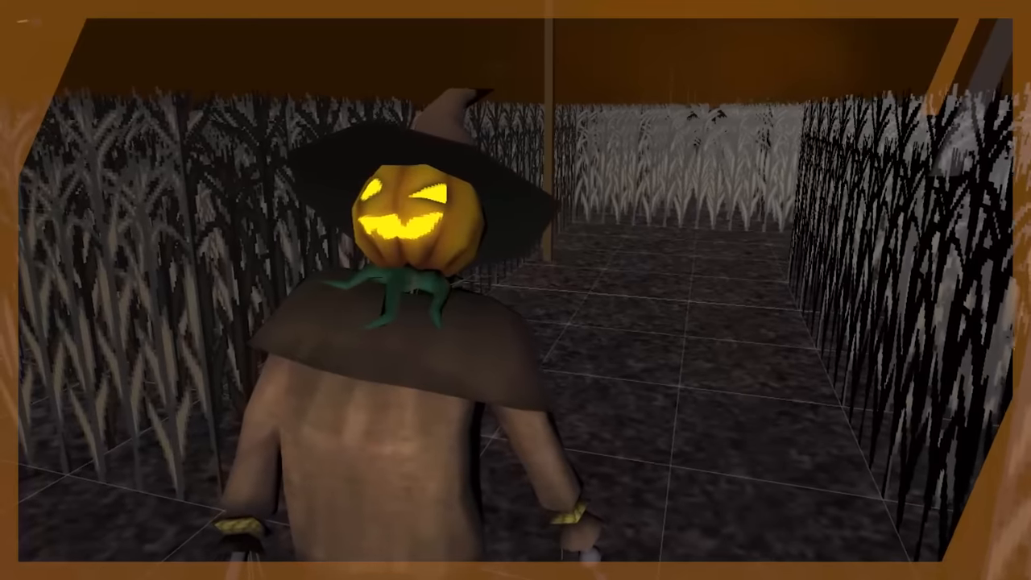